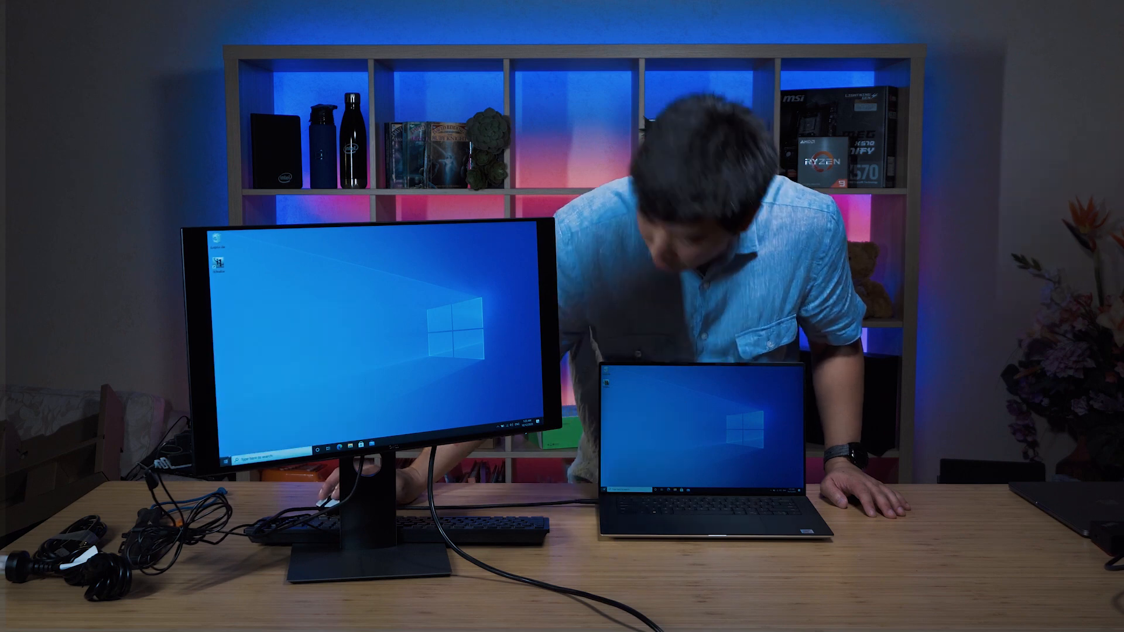
# Reach the Display settings page from the desktop right-click menu.
pyautogui.click(232, 458)
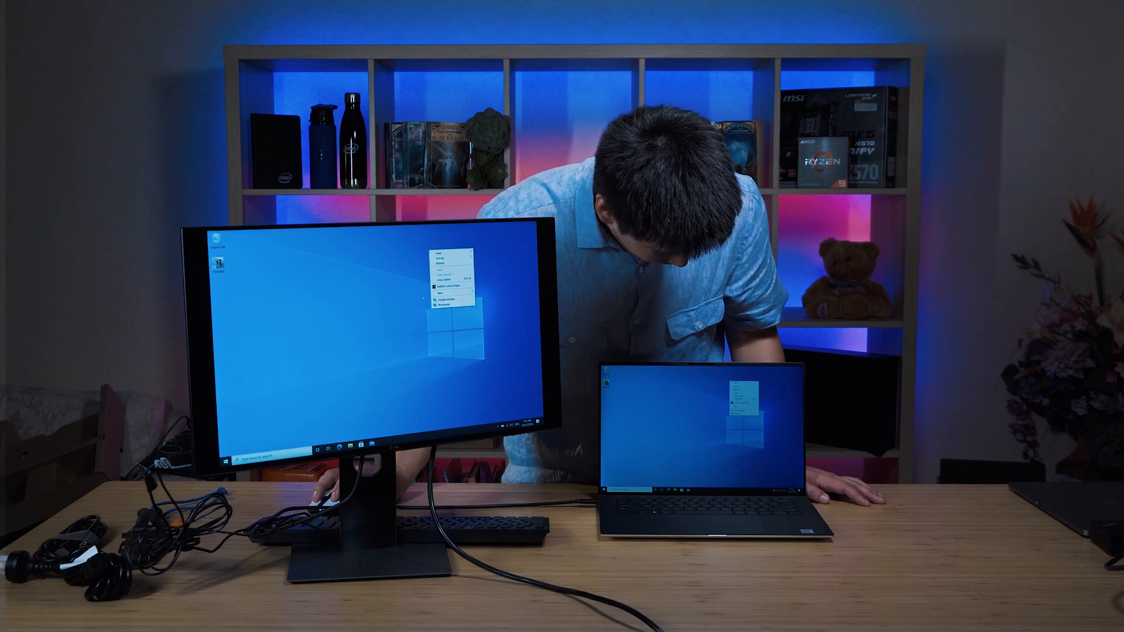
pyautogui.click(445, 297)
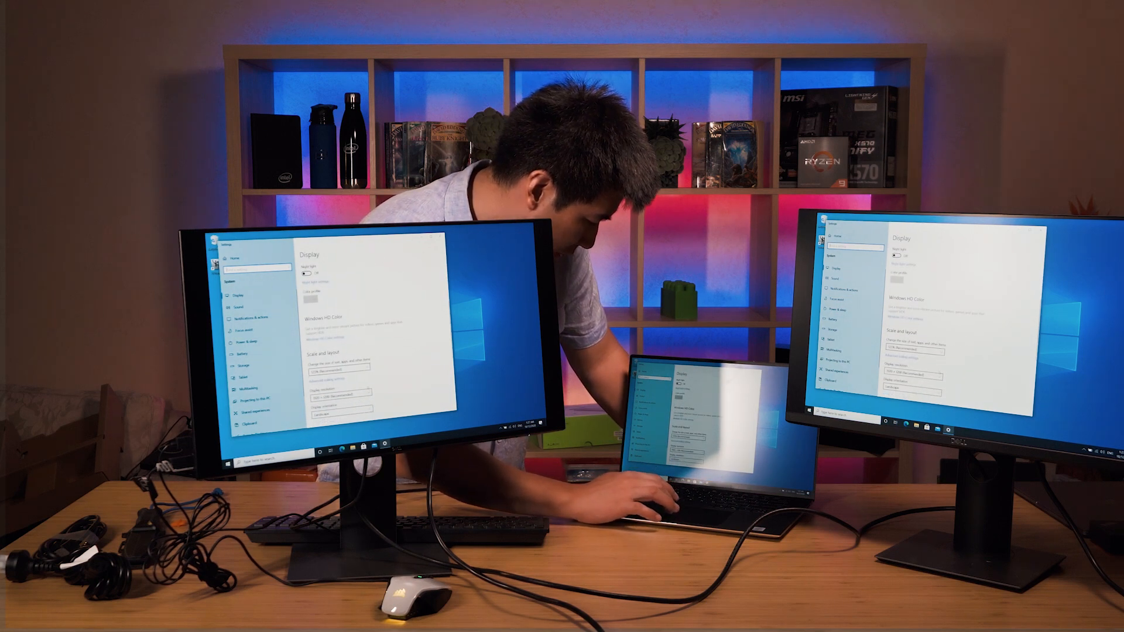
# Keep the extended three-display settings and use Identify to show each screen's number.
pyautogui.scroll(-3)
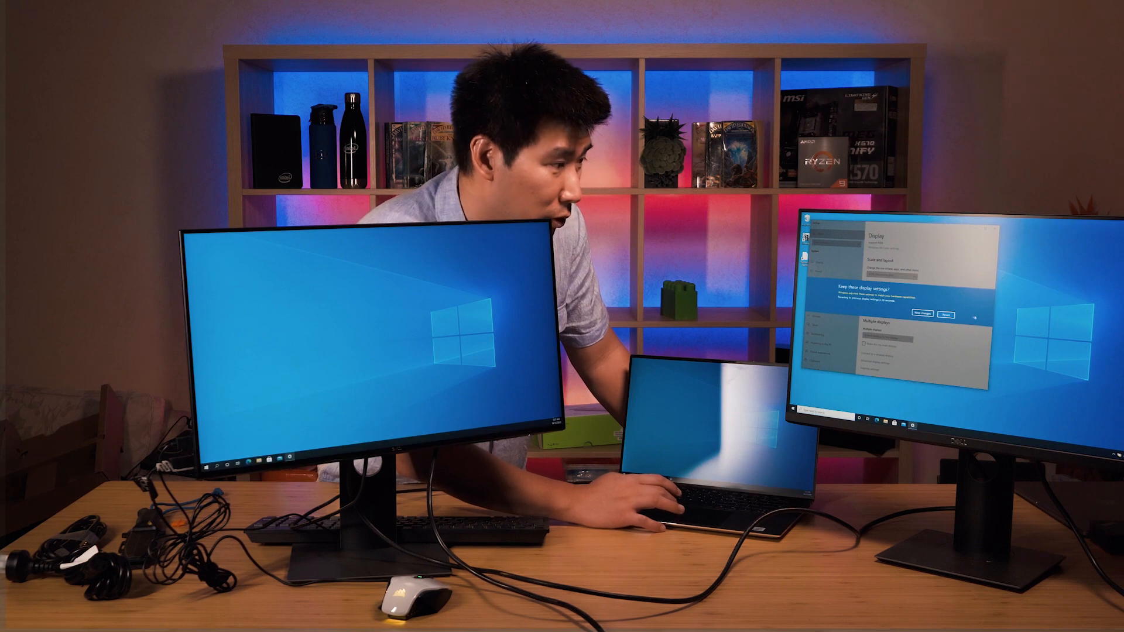
pyautogui.click(921, 314)
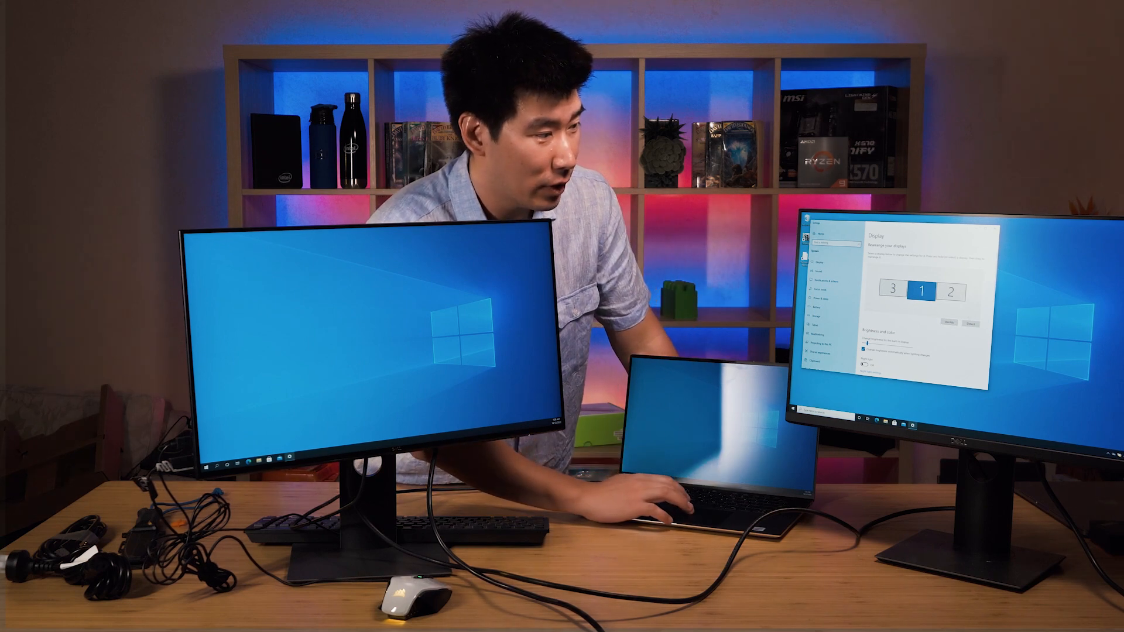
pyautogui.click(951, 322)
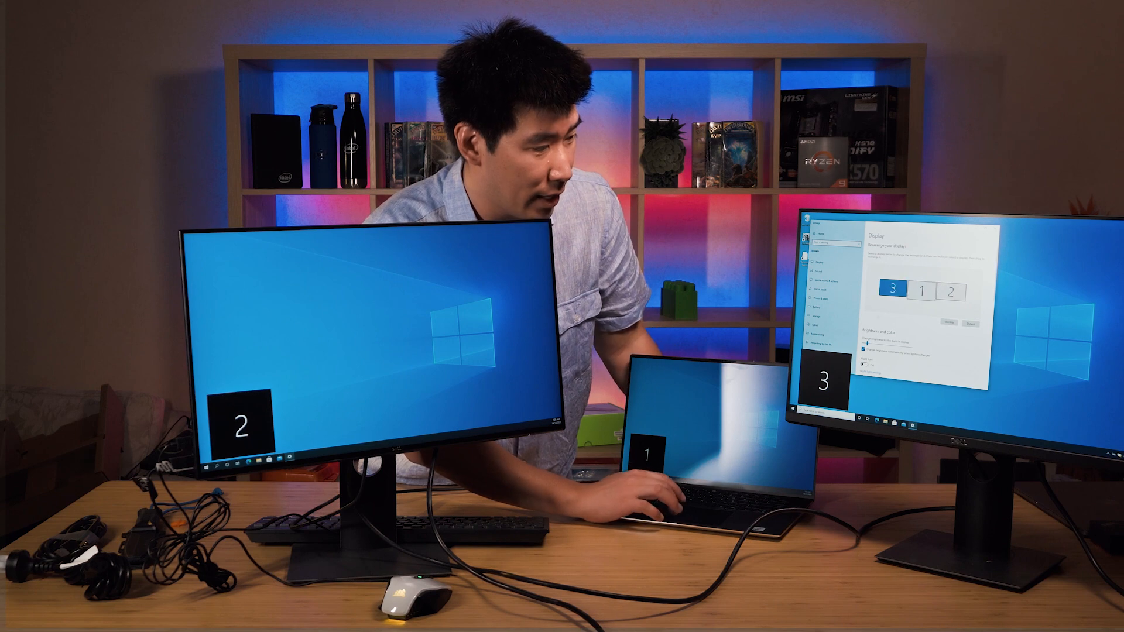
pyautogui.scroll(-3)
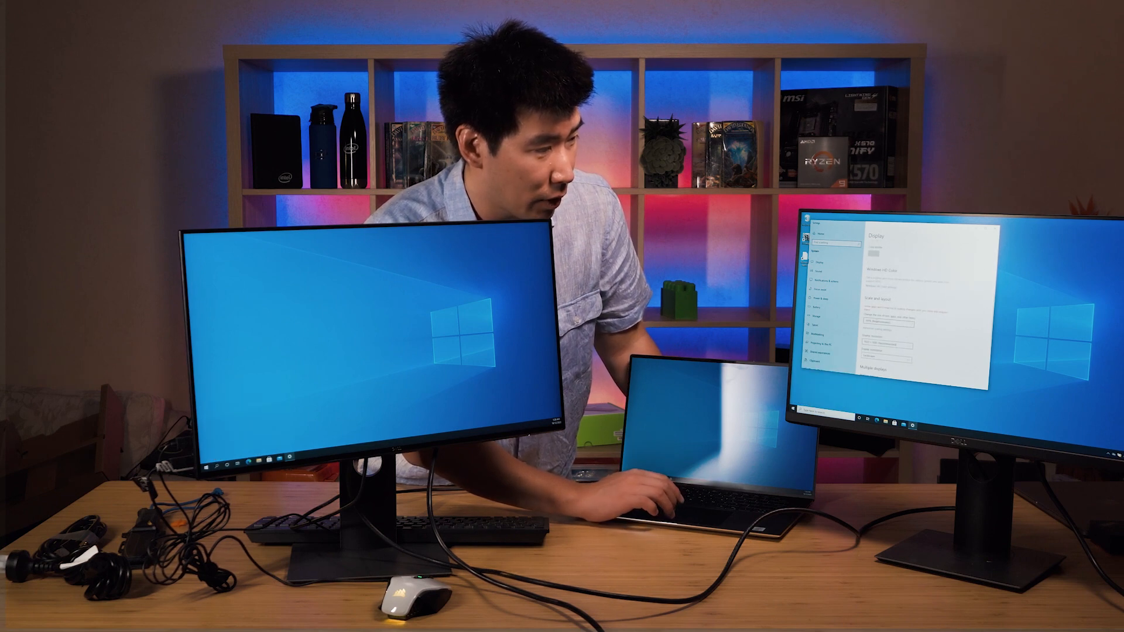